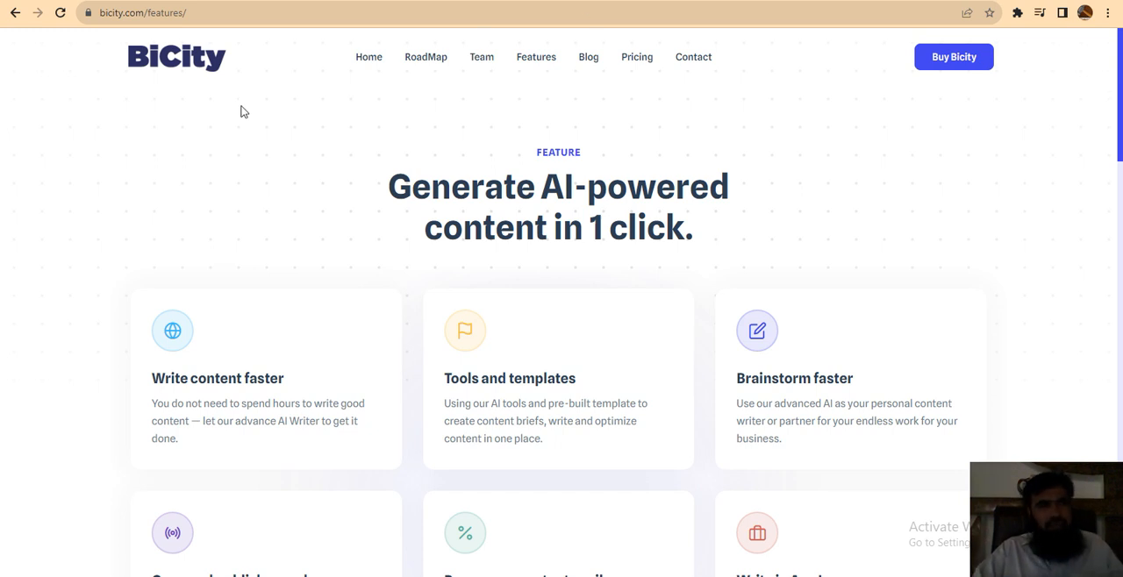
{"action": "mouse_move", "coordinate": [368, 56]}
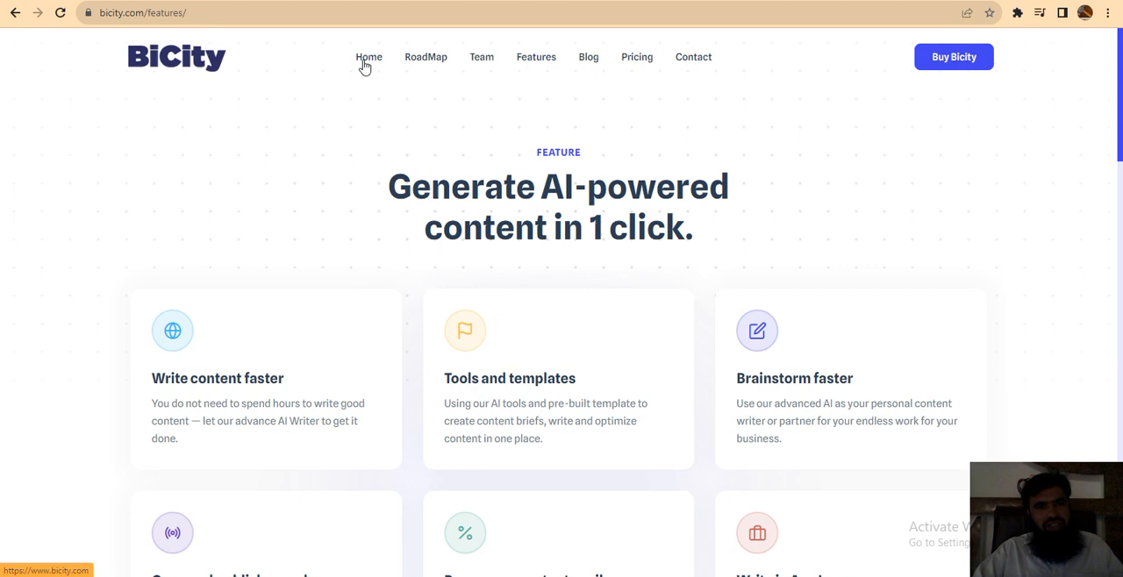
Step: Go back from the Features page to the BiCity home page via Home
{"action": "left_click", "coordinate": [369, 56]}
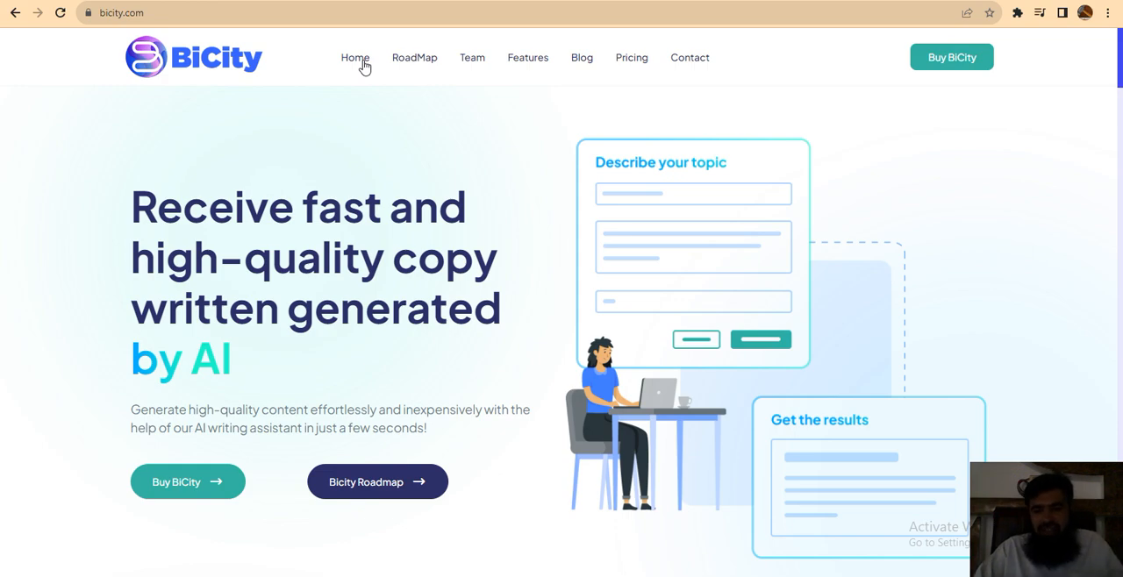
Step: Scroll past the hero and feature cards to the 86,000+ users banner and Team heading
{"action": "scroll", "scroll_direction": "down", "scroll_amount": 3}
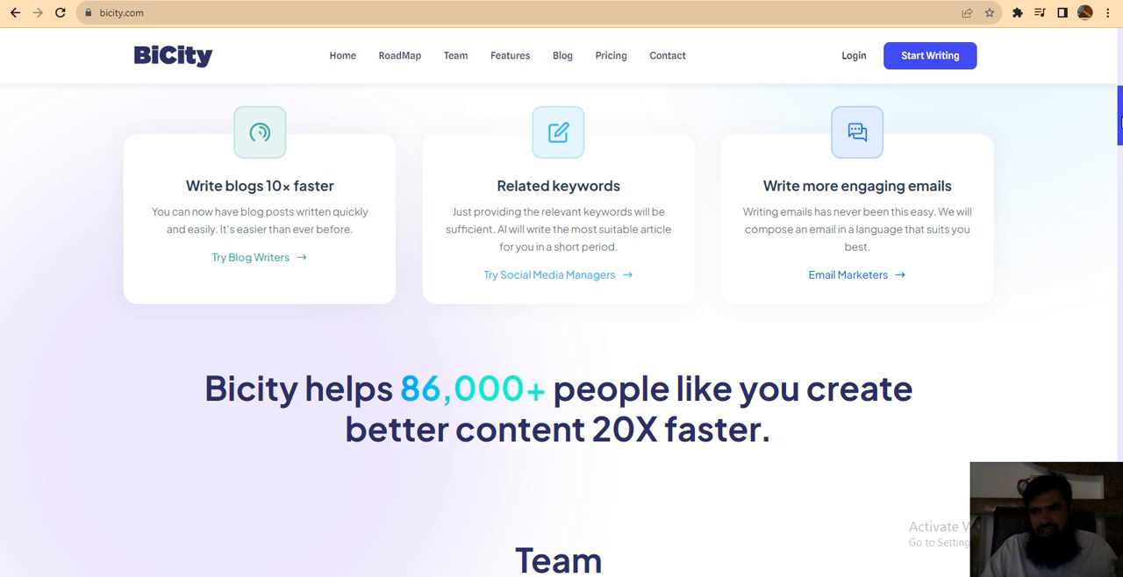
{"action": "scroll", "scroll_direction": "down", "scroll_amount": 3}
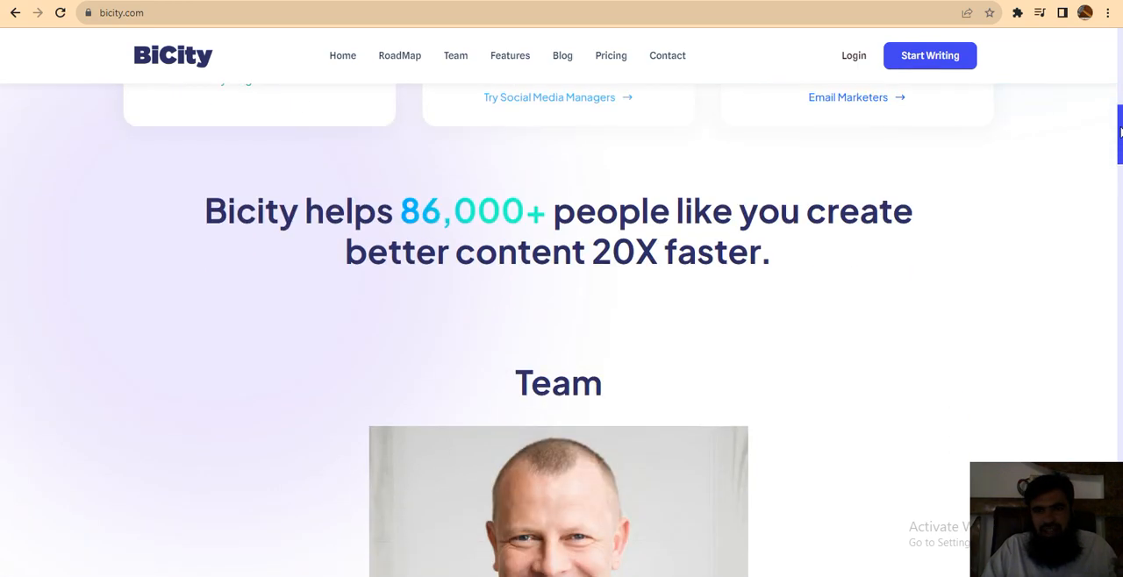
{"action": "scroll", "scroll_direction": "down", "scroll_amount": 3}
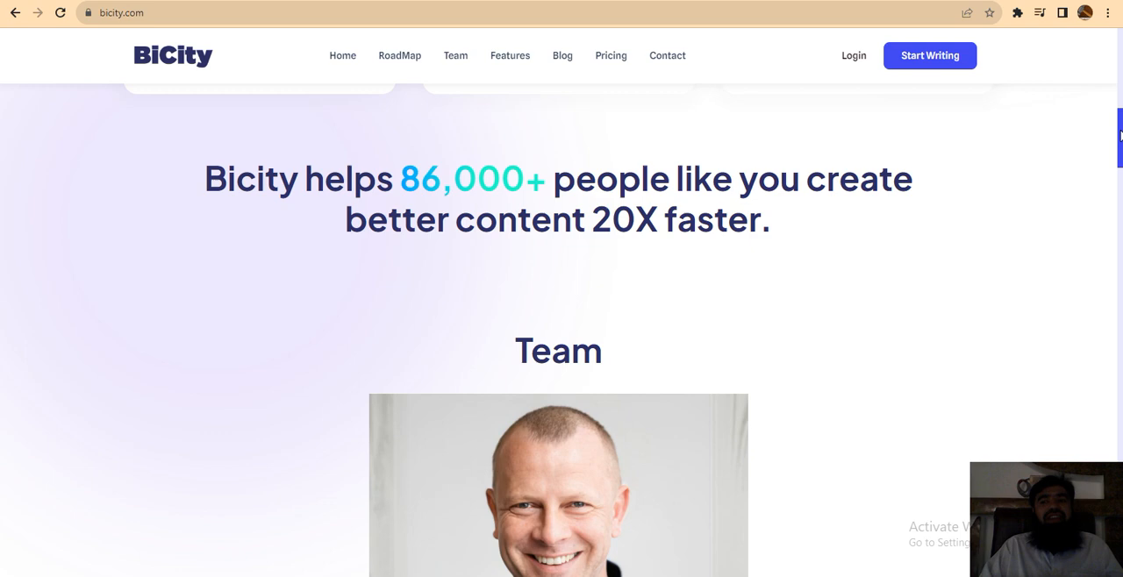
Step: Scroll through the team members from CEO to the two advisors and the roadmap's top
{"action": "scroll", "scroll_direction": "down", "scroll_amount": 3}
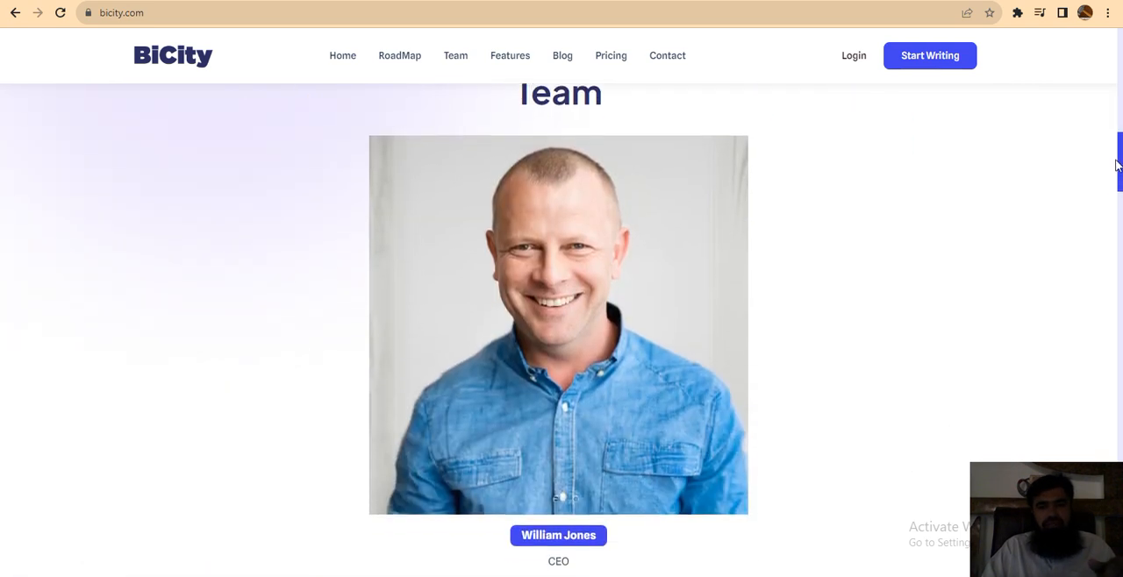
{"action": "scroll", "scroll_direction": "down", "scroll_amount": 3}
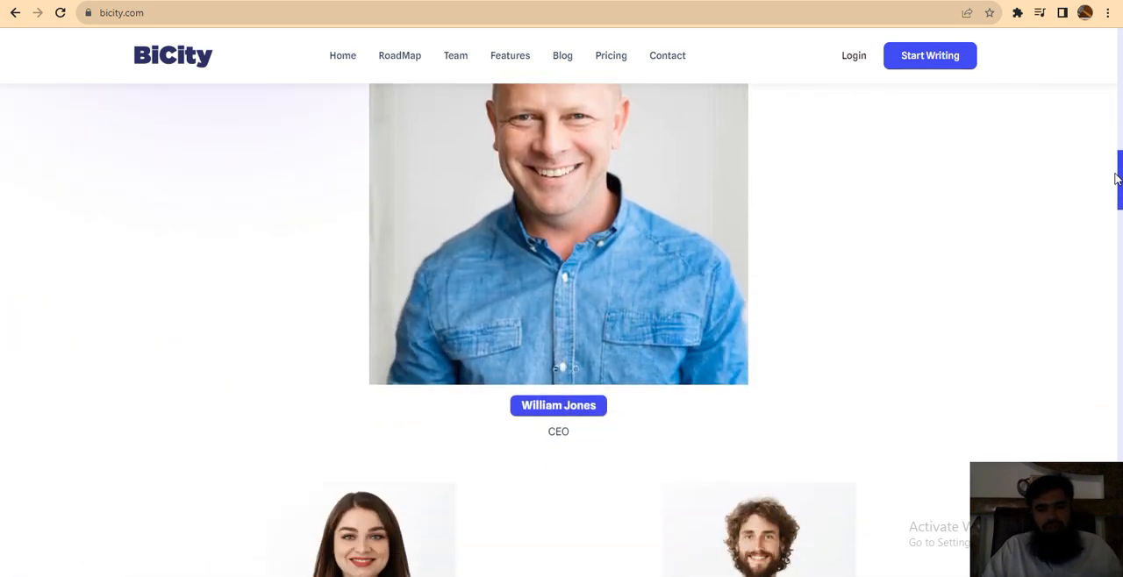
{"action": "scroll", "scroll_direction": "down", "scroll_amount": 3}
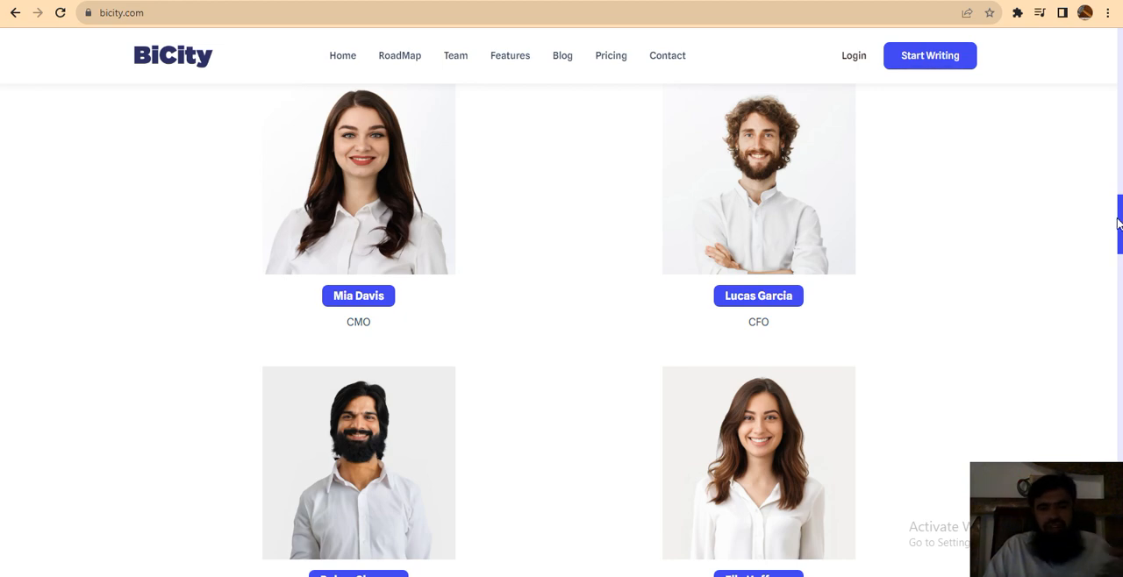
{"action": "scroll", "scroll_direction": "down", "scroll_amount": 3}
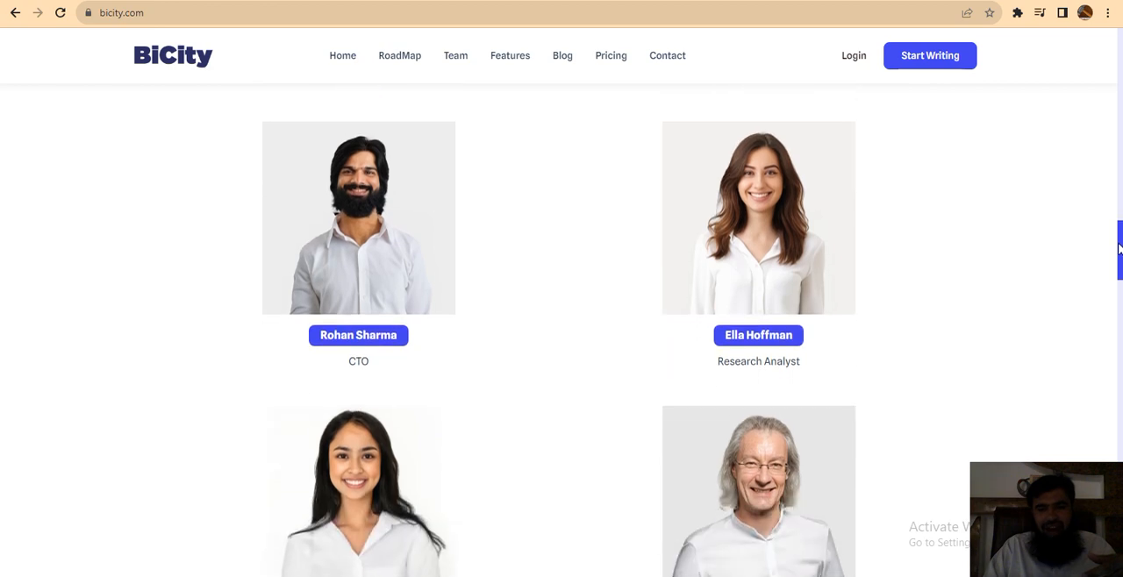
{"action": "scroll", "scroll_direction": "down", "scroll_amount": 3}
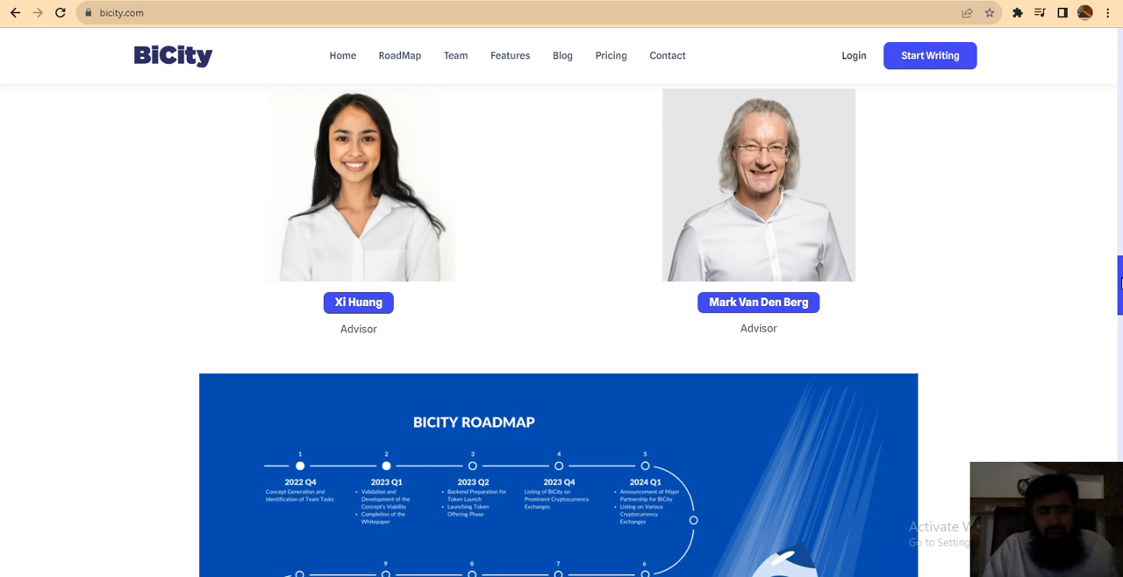
Step: Scroll through the roadmap from 2022 Q4 to 2027 until How it works appears
{"action": "scroll", "scroll_direction": "down", "scroll_amount": 3}
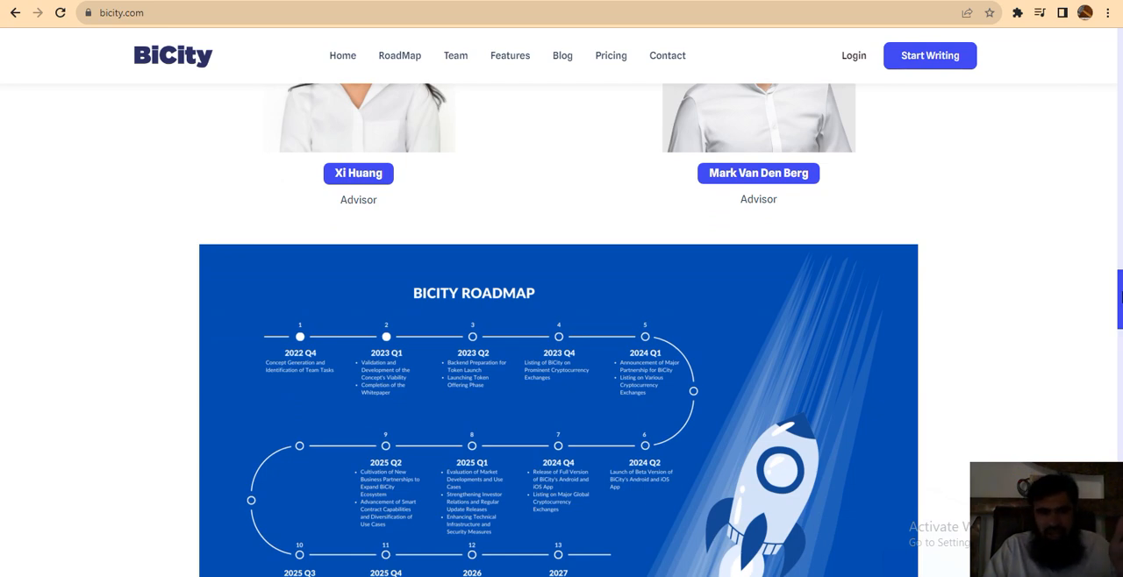
{"action": "scroll", "scroll_direction": "down", "scroll_amount": 3}
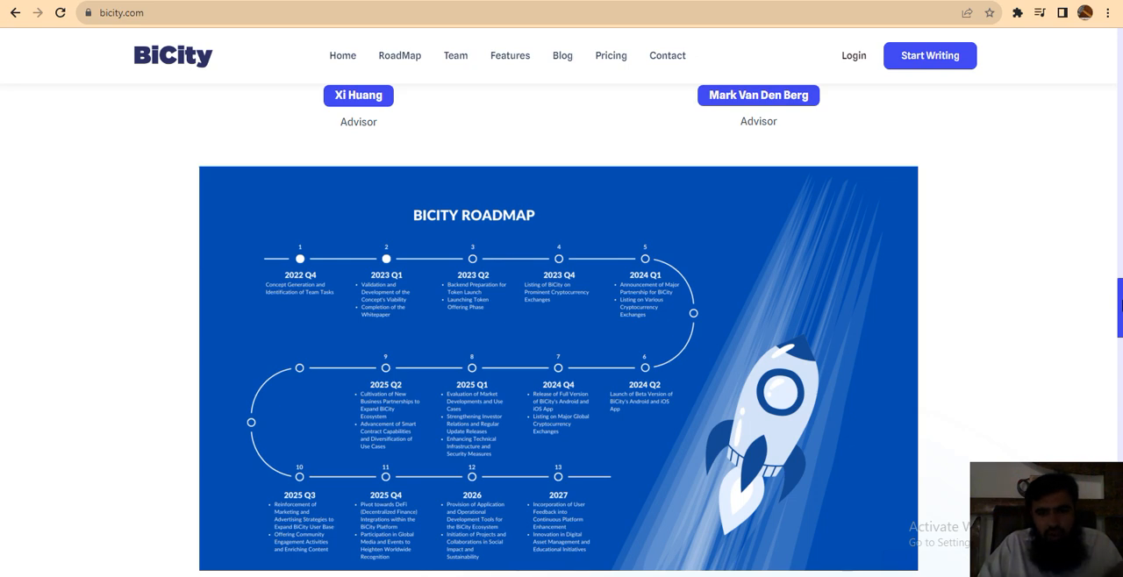
{"action": "mouse_move", "coordinate": [1111, 387]}
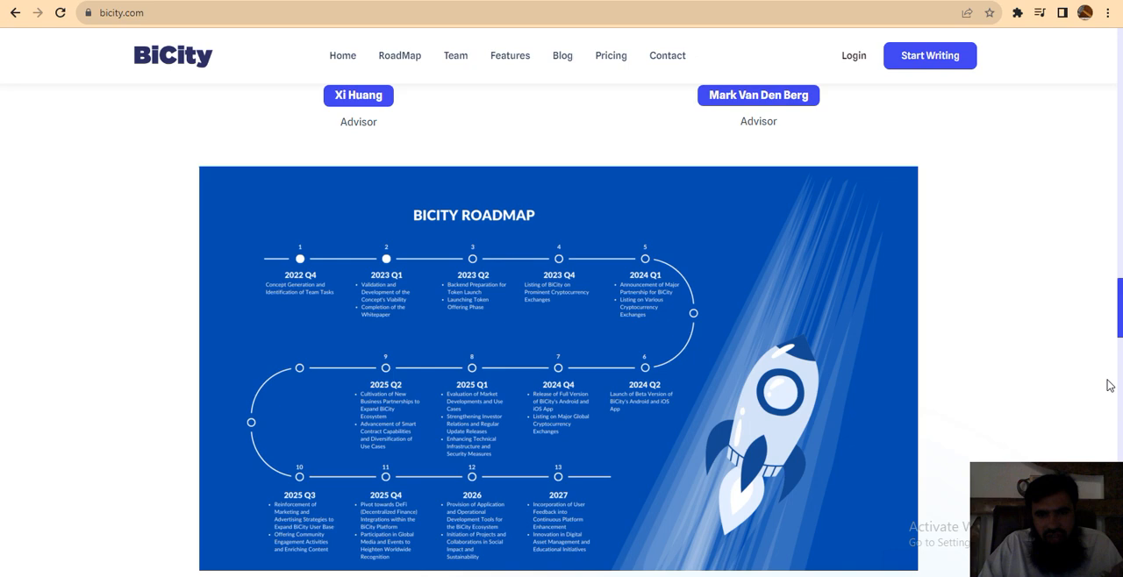
{"action": "mouse_move", "coordinate": [1070, 247]}
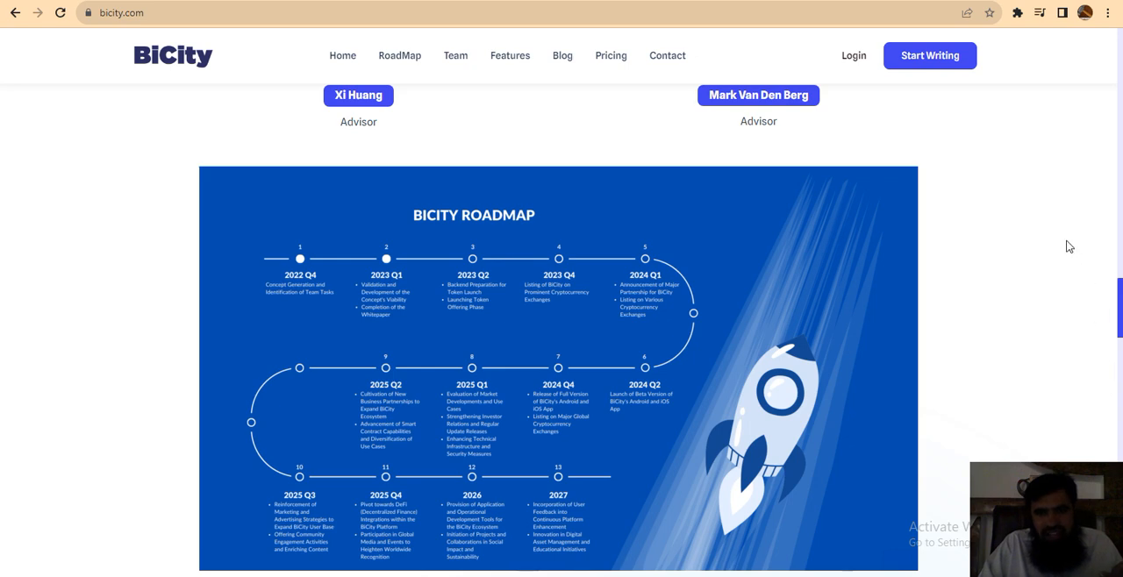
{"action": "mouse_move", "coordinate": [751, 462]}
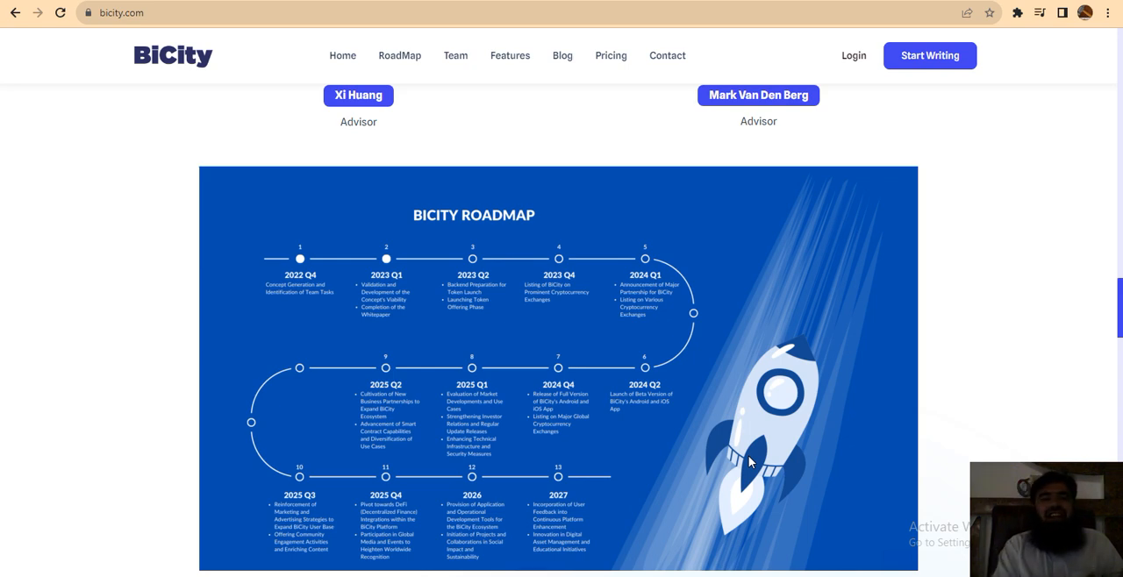
{"action": "scroll", "scroll_direction": "down", "scroll_amount": 3}
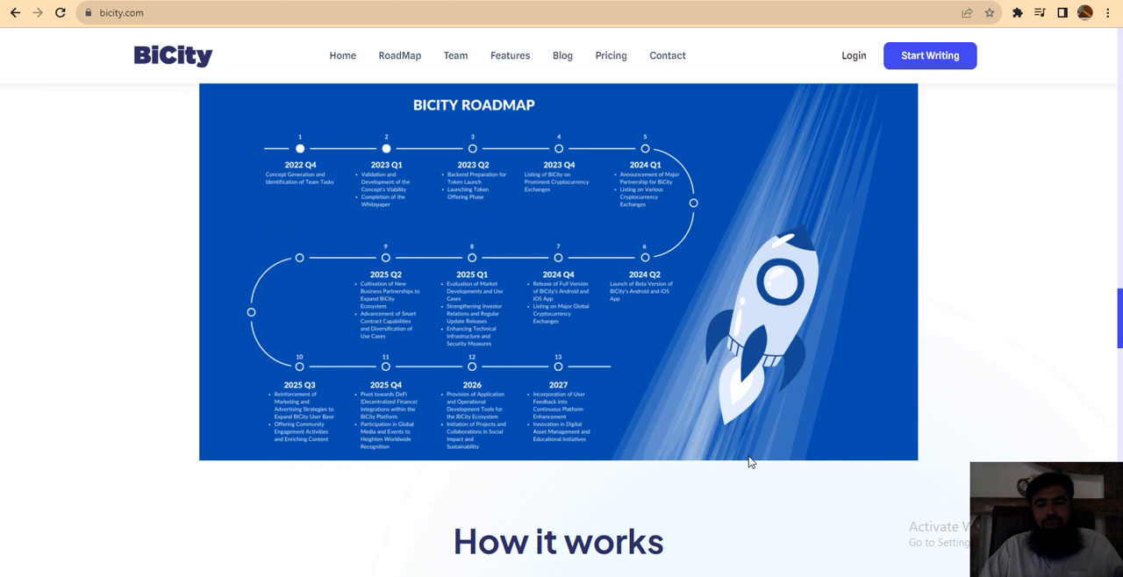
Step: Scroll through the three How it works steps to the AI content use cases heading
{"action": "scroll", "scroll_direction": "down", "scroll_amount": 3}
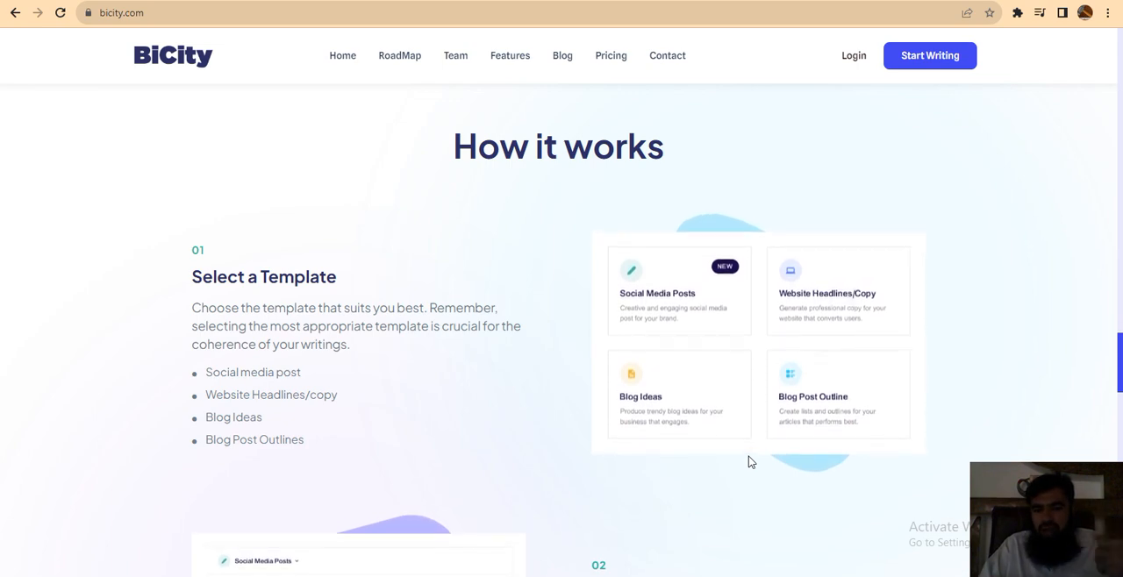
{"action": "scroll", "scroll_direction": "down", "scroll_amount": 3}
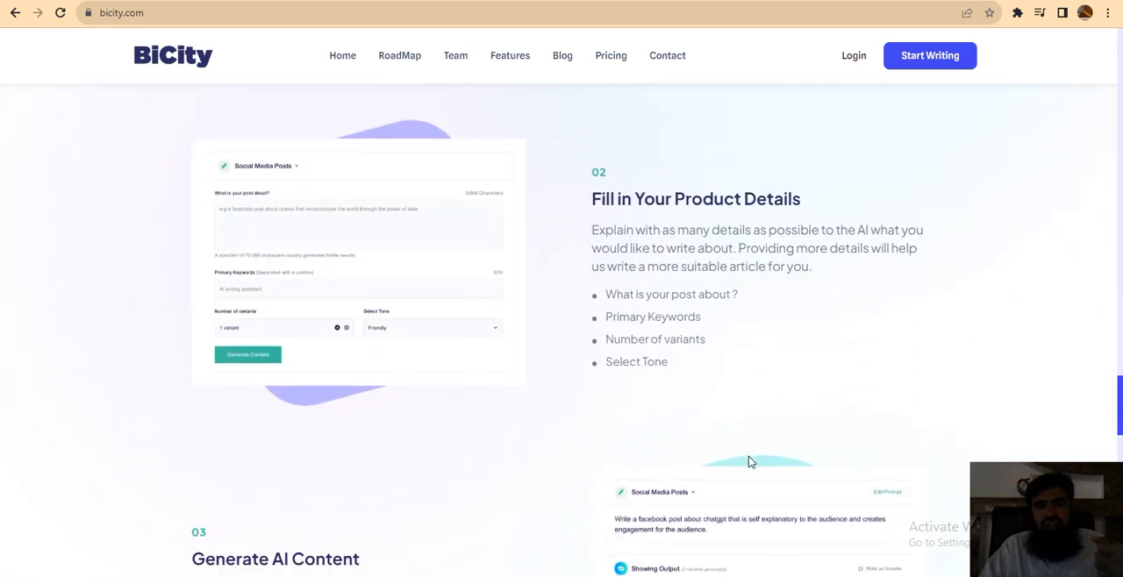
{"action": "scroll", "scroll_direction": "down", "scroll_amount": 3}
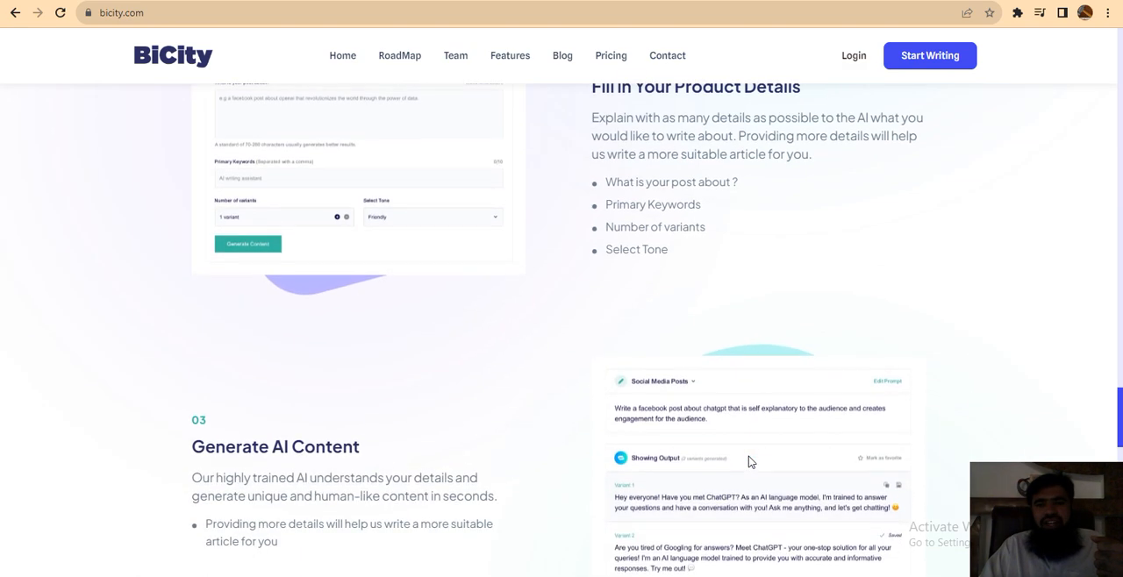
{"action": "scroll", "scroll_direction": "down", "scroll_amount": 3}
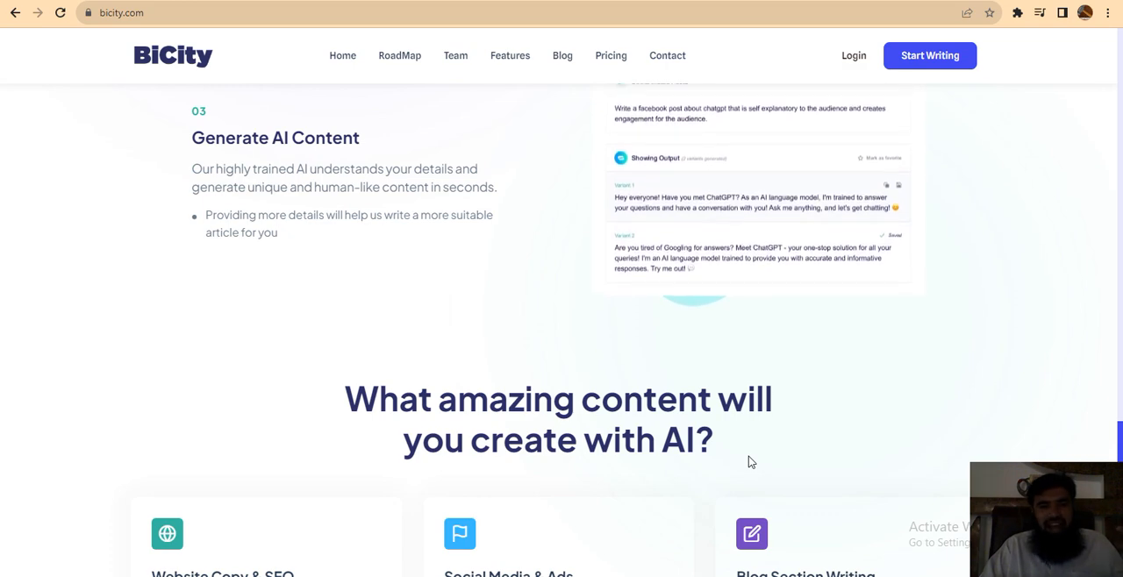
{"action": "scroll", "scroll_direction": "down", "scroll_amount": 3}
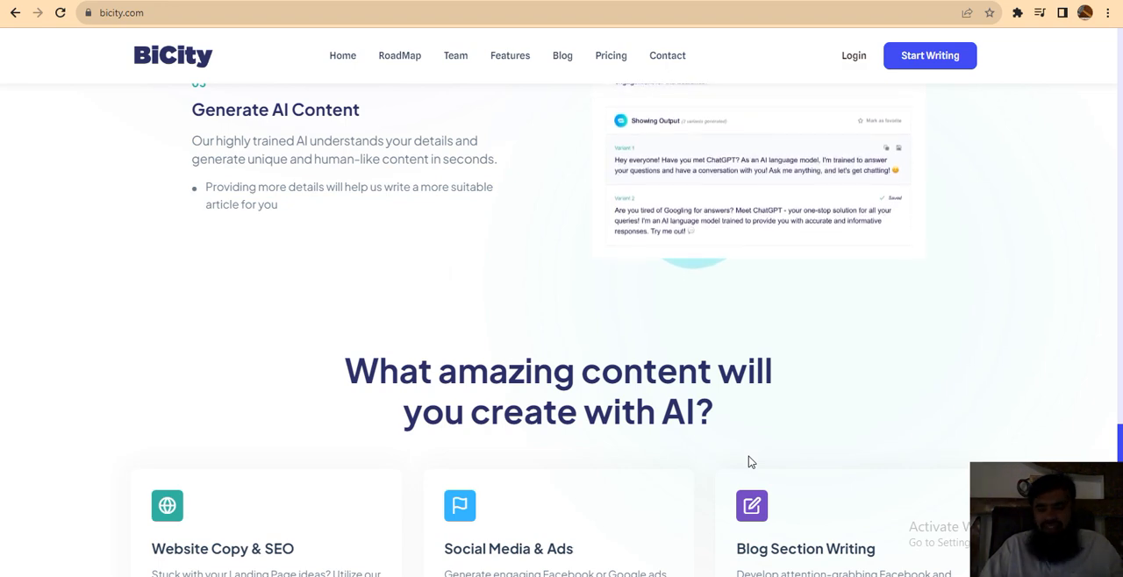
Step: Scroll past the six use case cards and Buy Bicity banner to the footer
{"action": "scroll", "scroll_direction": "down", "scroll_amount": 3}
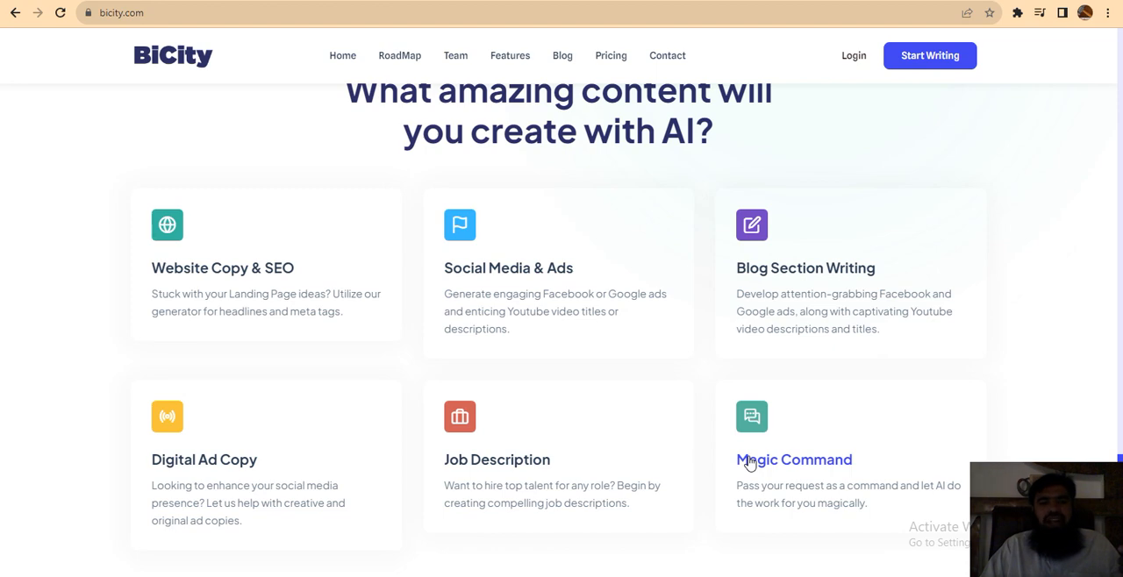
{"action": "scroll", "scroll_direction": "down", "scroll_amount": 3}
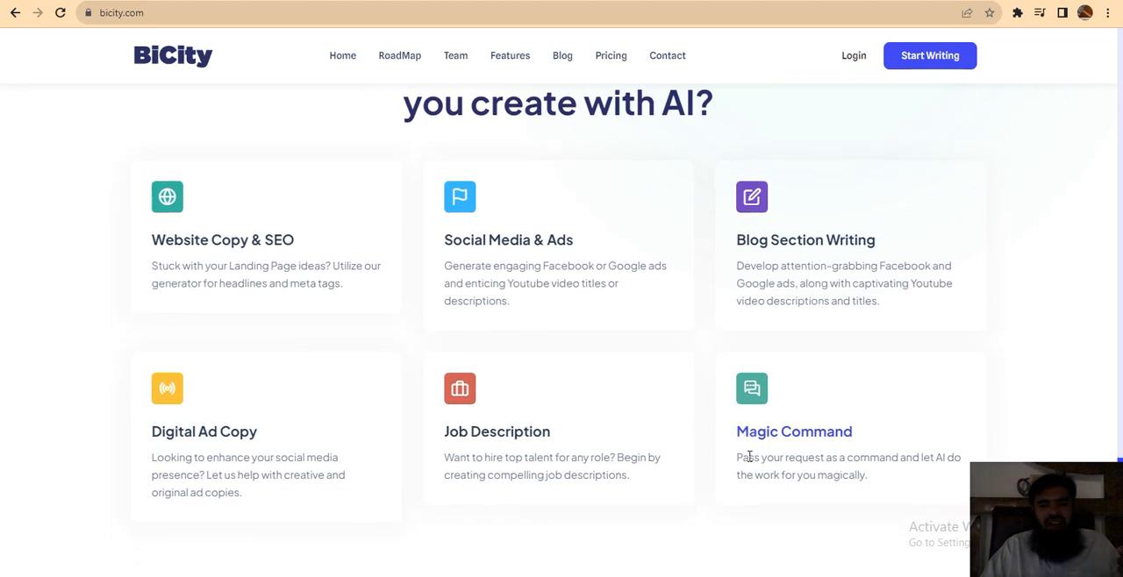
{"action": "scroll", "scroll_direction": "down", "scroll_amount": 3}
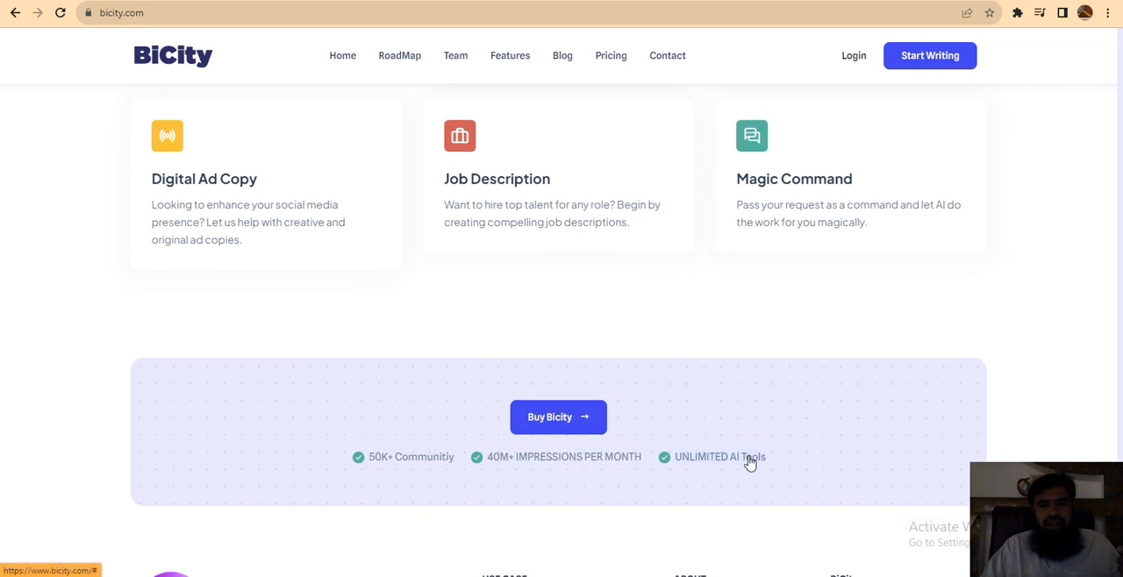
{"action": "scroll", "scroll_direction": "down", "scroll_amount": 3}
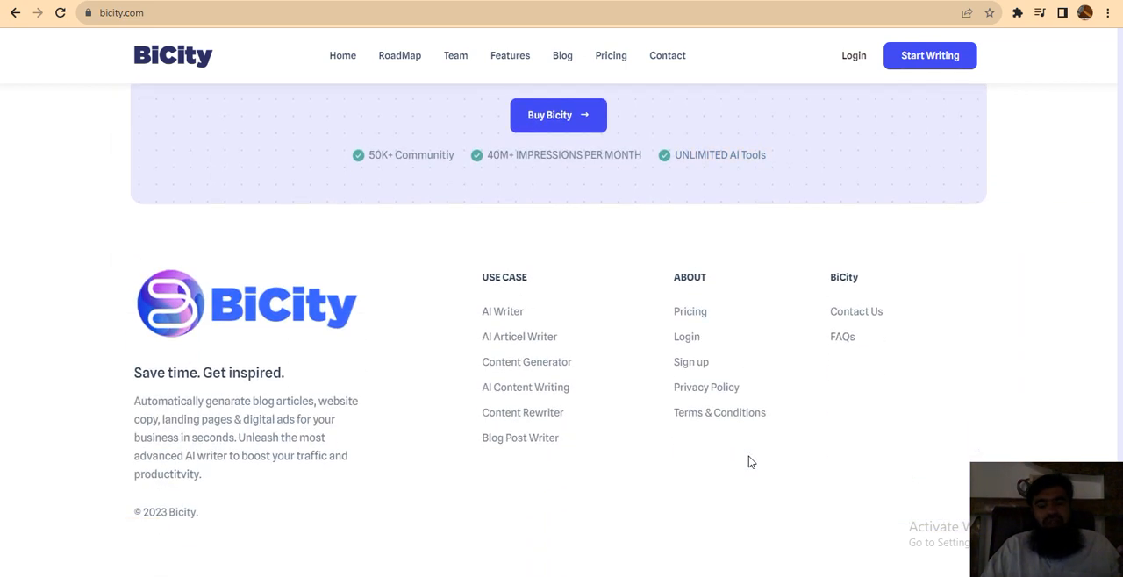
{"action": "mouse_move", "coordinate": [567, 429]}
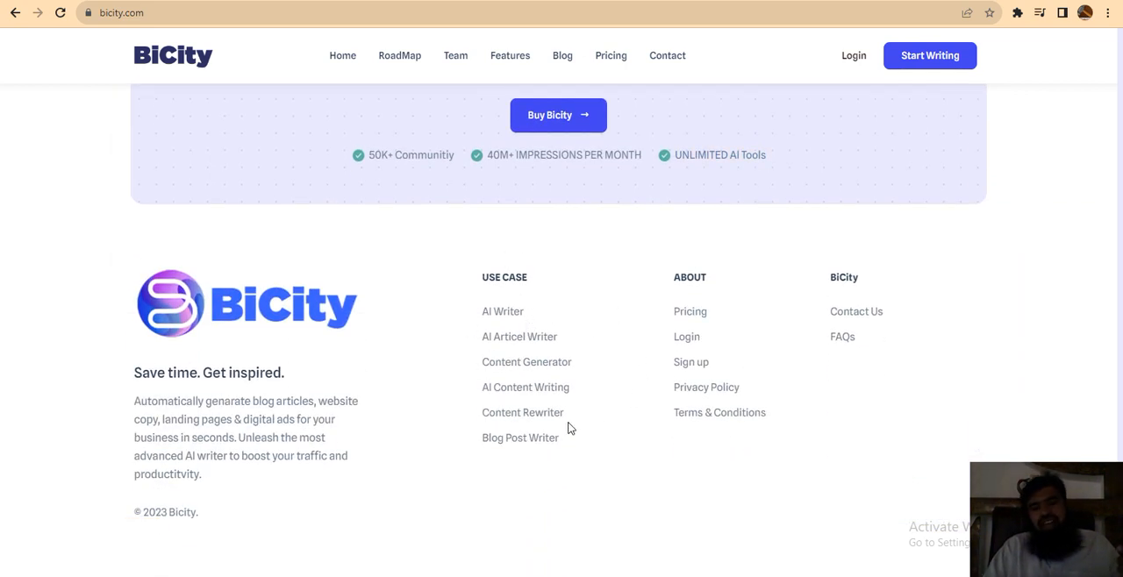